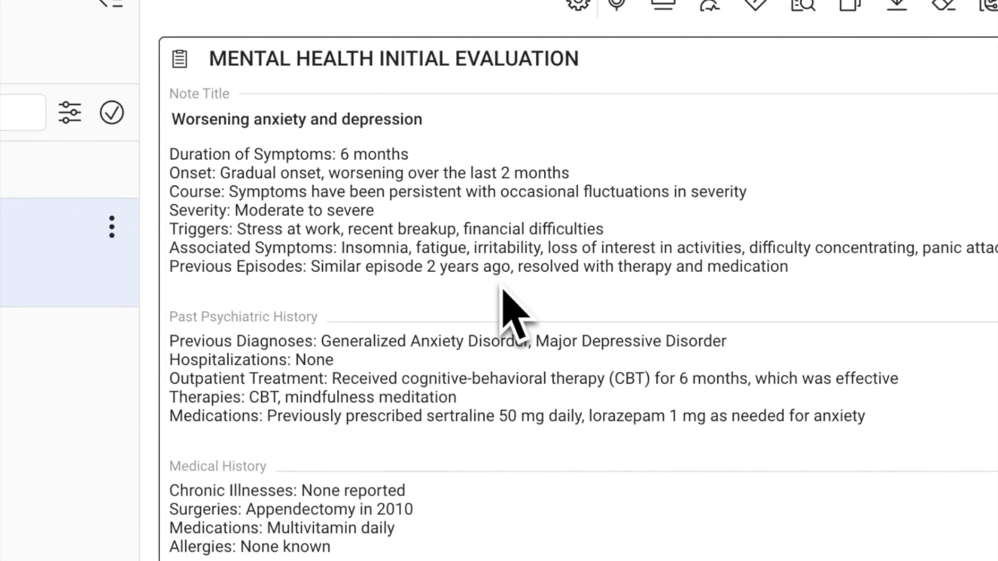
From the Library's AI-Powered Note Templates, start a new blank AI template
{"action": "scroll", "scroll_direction": "down", "scroll_amount": 3}
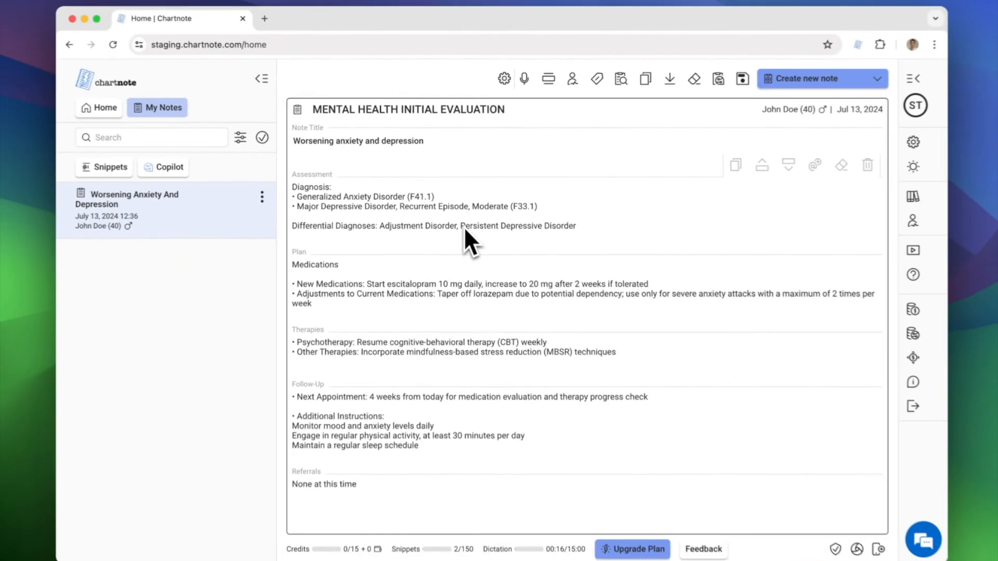
{"action": "left_click", "coordinate": [100, 107]}
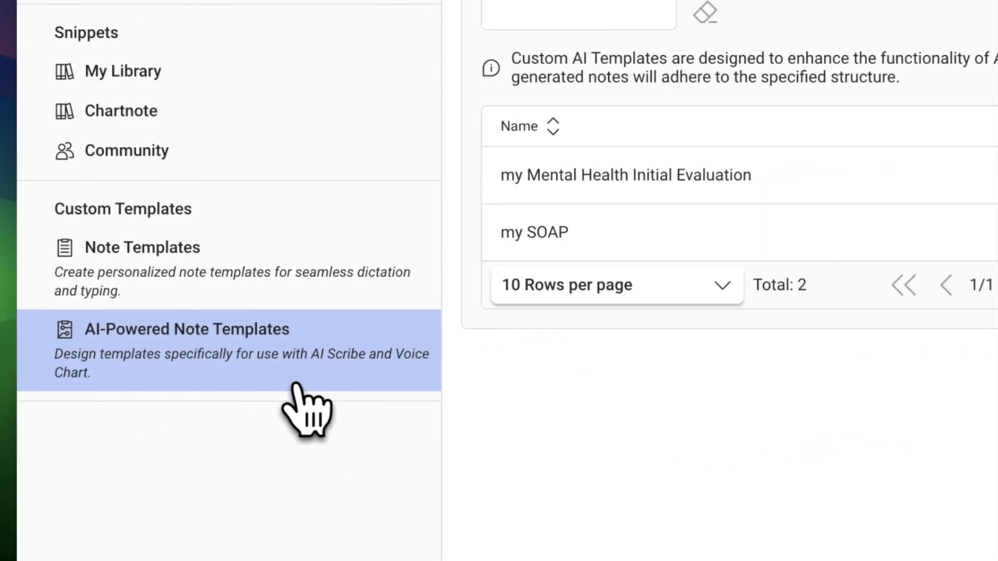
{"action": "left_click", "coordinate": [186, 329]}
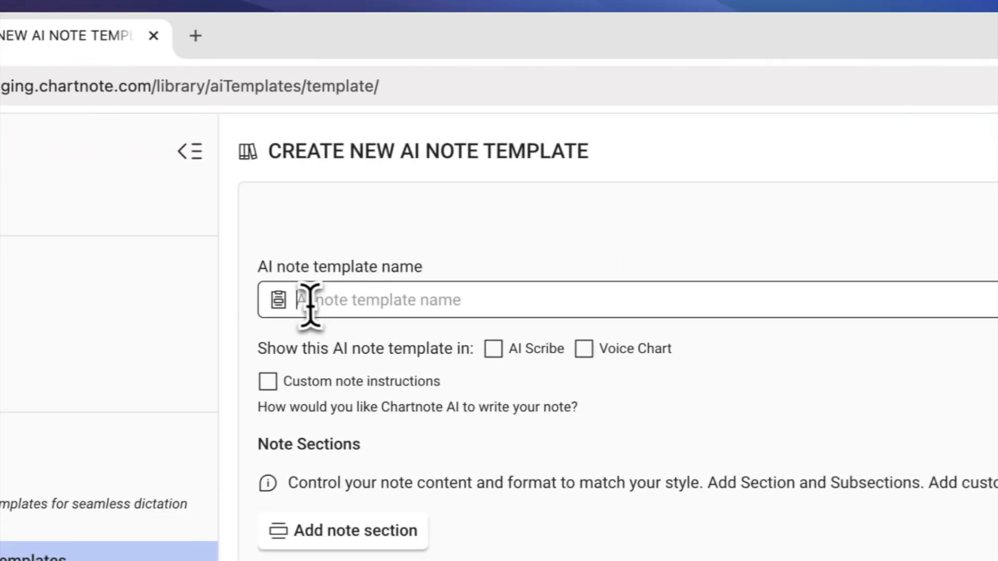
Name the template 'my ICU H&P' and enable it for AI Scribe and Voice Chart
{"action": "type", "text": "m"}
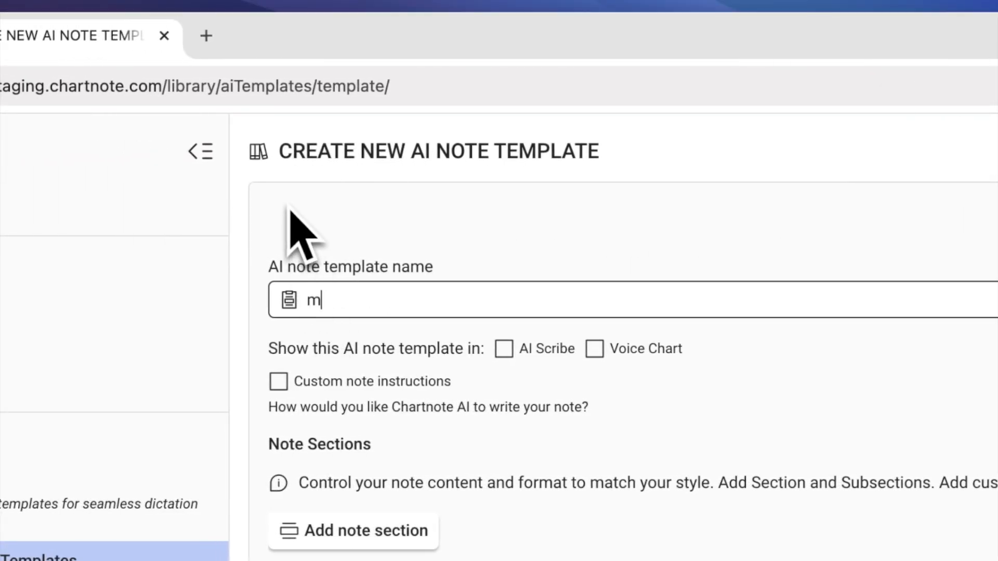
{"action": "type", "text": "y ICU H&P"}
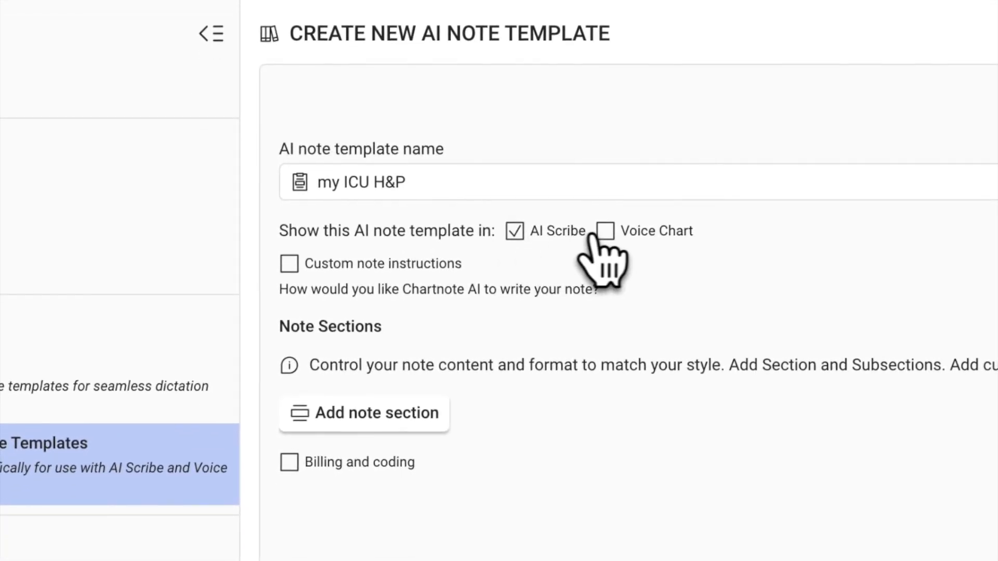
{"action": "left_click", "coordinate": [604, 230]}
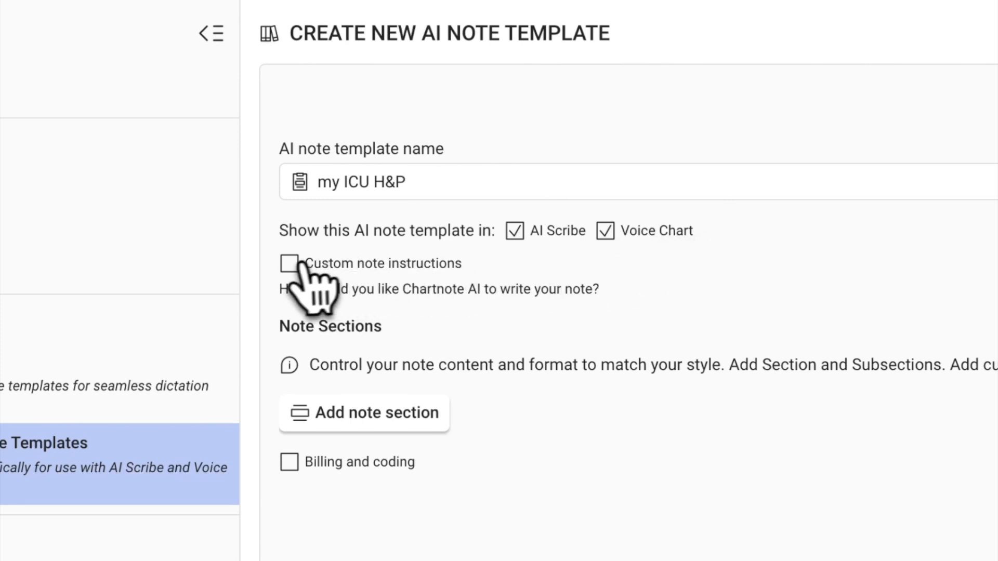
Add custom instructions: write like an ICU intensivist and do not spell out acronyms
{"action": "left_click", "coordinate": [291, 263]}
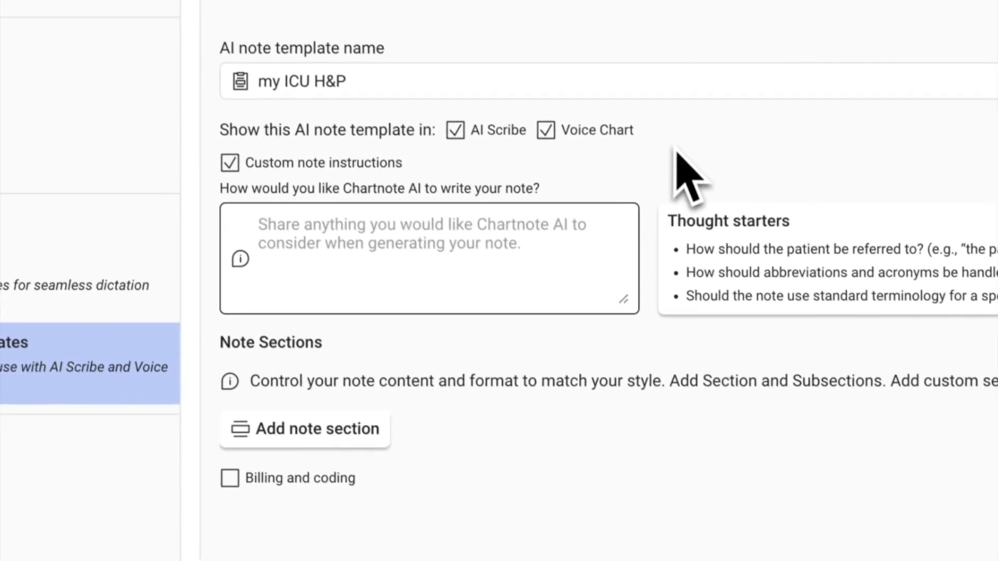
{"action": "type", "text": "Write this note like an intensivist s"}
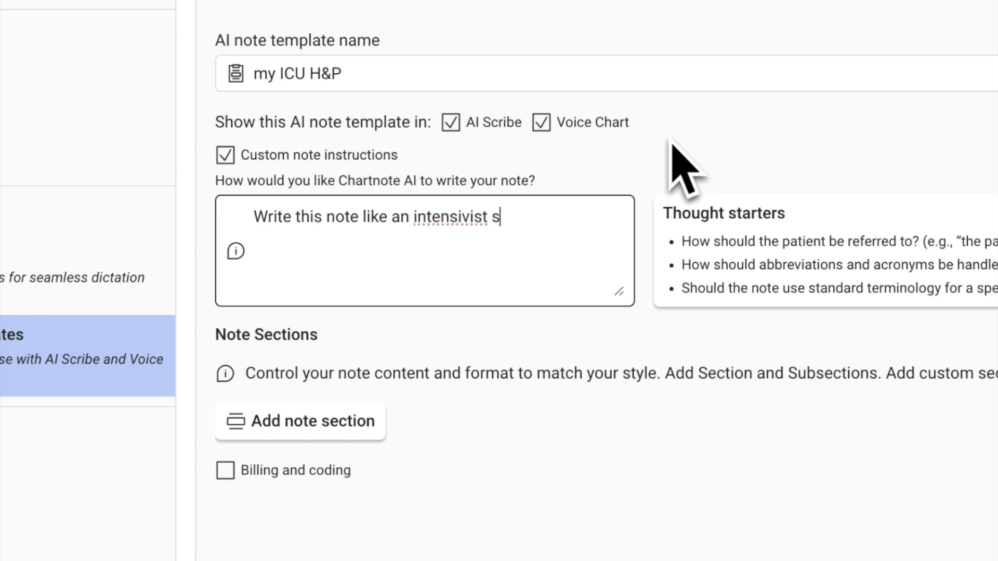
{"action": "type", "text": "eeing patients in the ICU"}
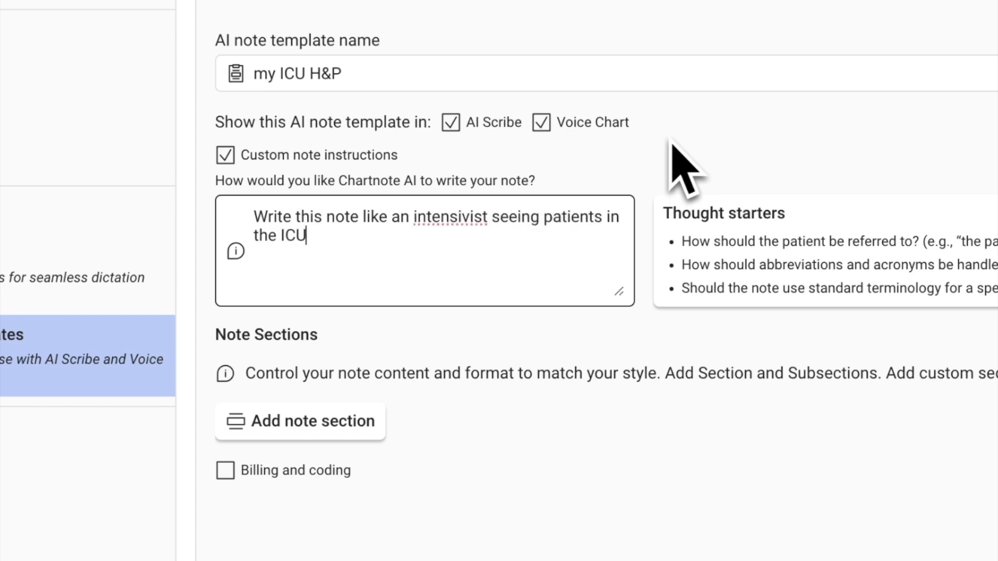
{"action": "type", "text": ". When using acronym"}
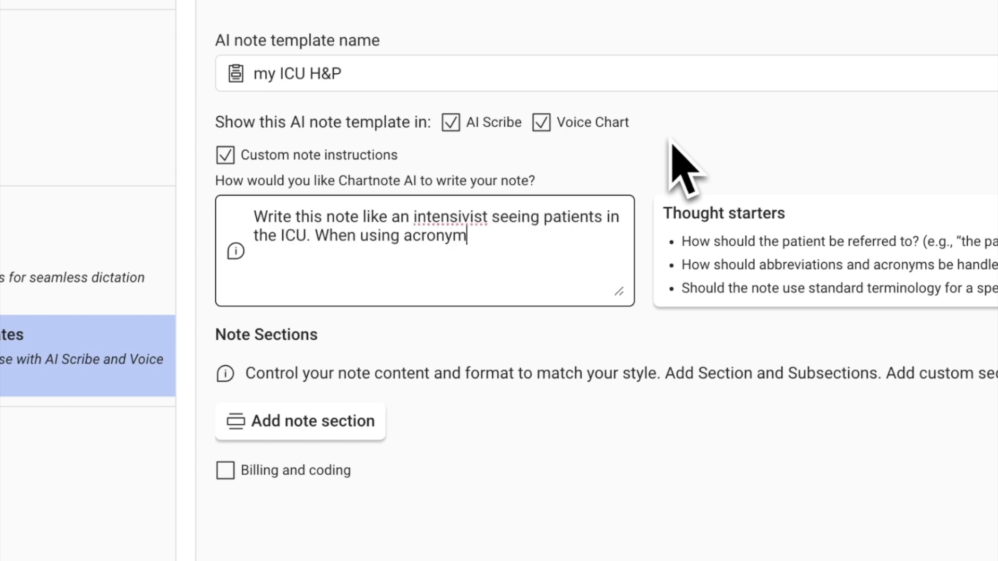
{"action": "type", "text": "s, do not spell them out."}
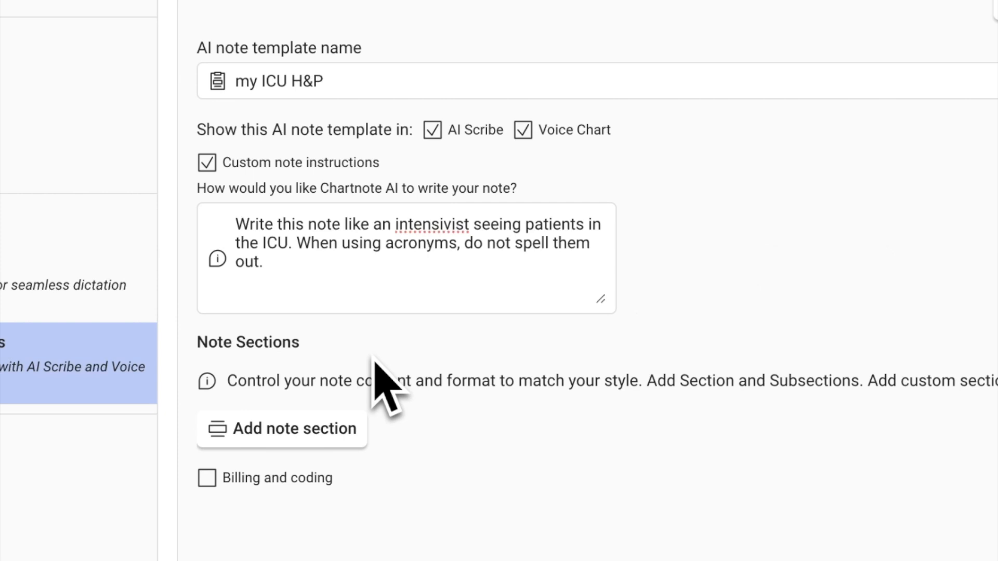
Add a History of Present Illness section instructed to ensure comprehensive coverage
{"action": "left_click", "coordinate": [281, 428]}
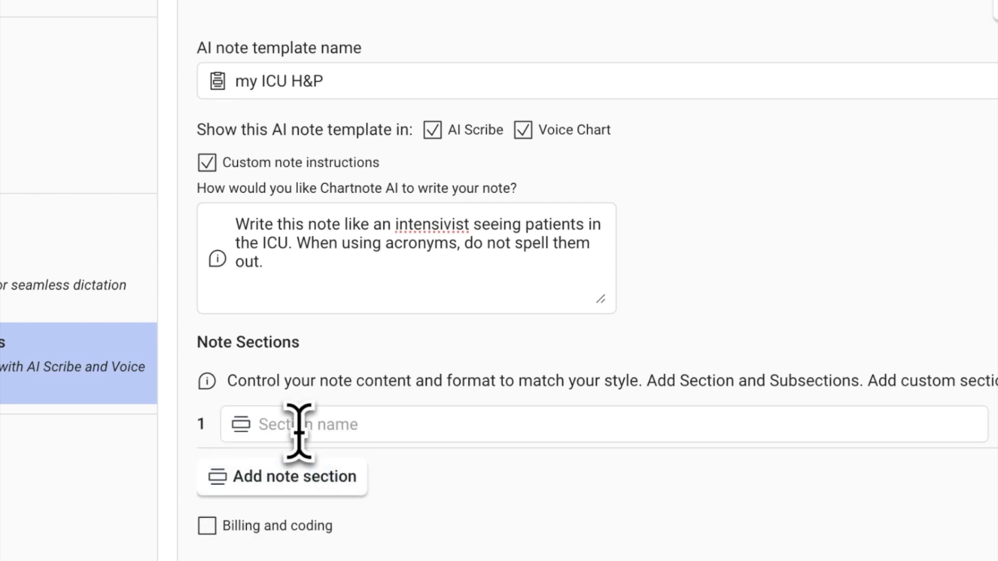
{"action": "type", "text": "History of Present Illness"}
{"action": "type", "text": "Use a system-based approach to"}
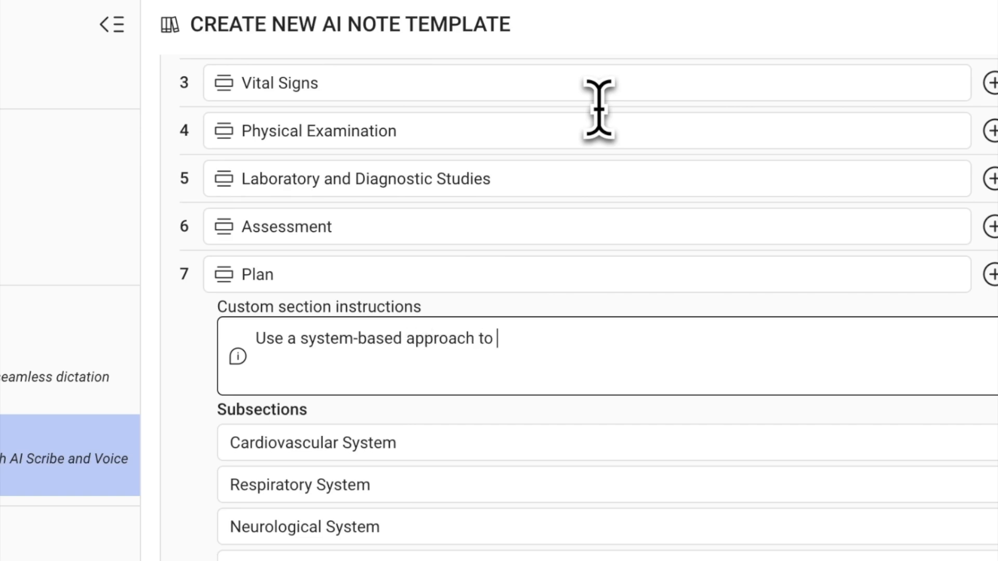
{"action": "type", "text": "ensure comprehensive coverage of the patient's condition and treat"}
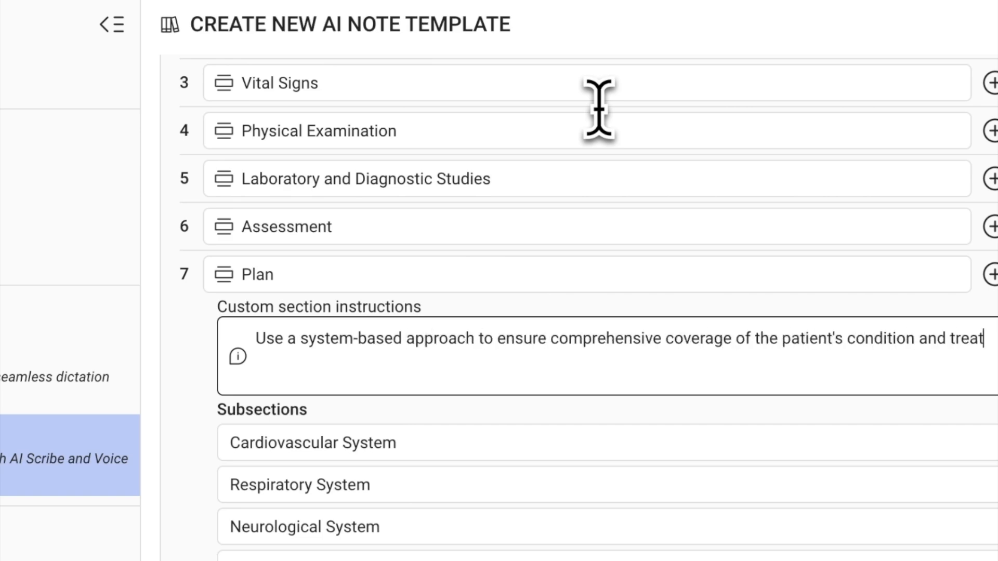
{"action": "scroll", "scroll_direction": "down", "scroll_amount": 3}
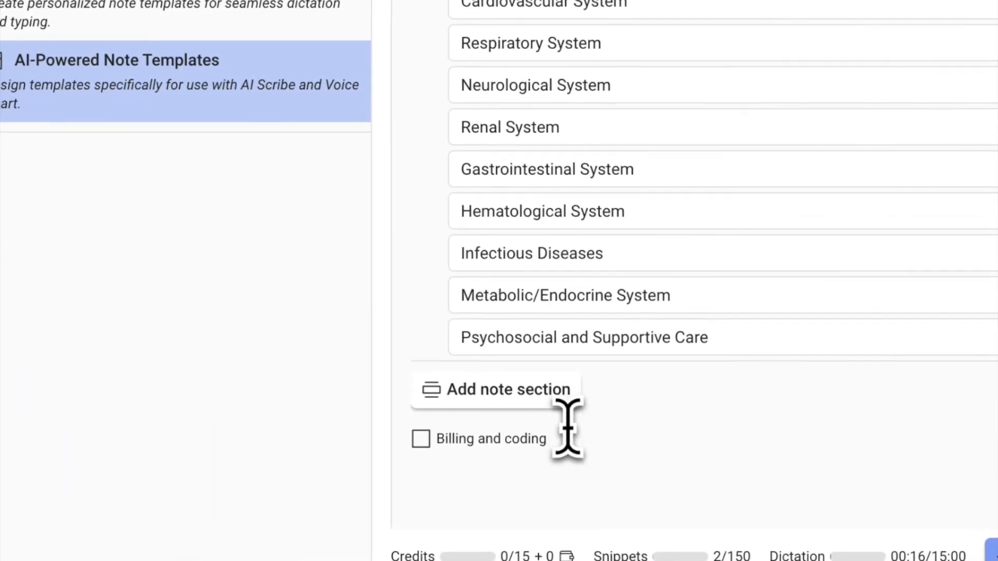
Enable billing and coding with a Critical Care setting and note type, then save the template
{"action": "left_click", "coordinate": [421, 440]}
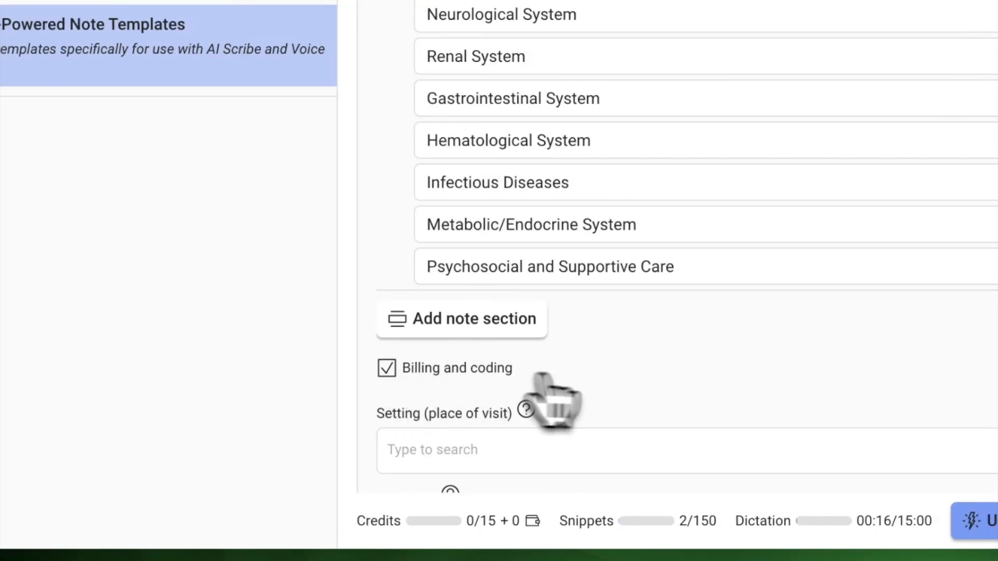
{"action": "scroll", "scroll_direction": "down", "scroll_amount": 3}
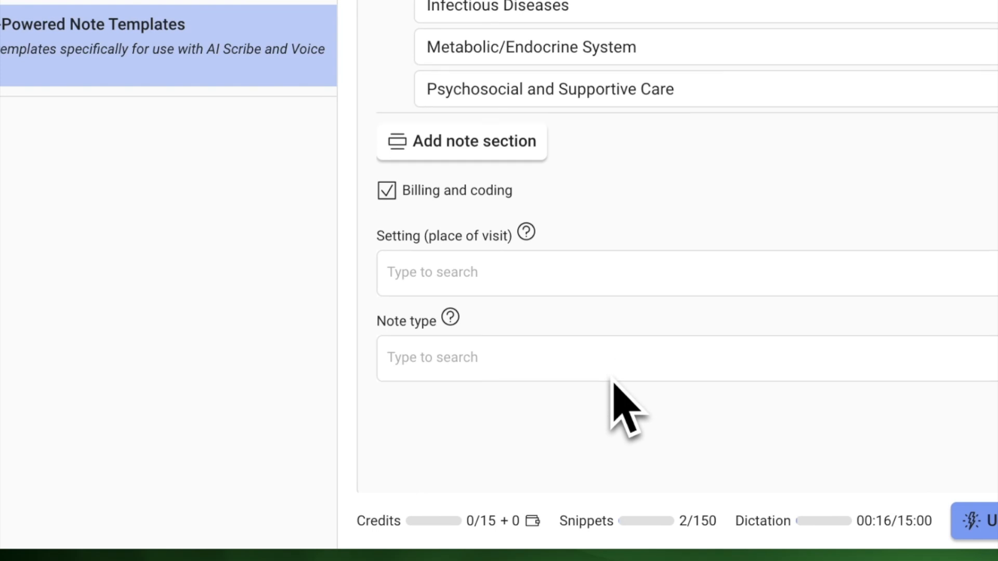
{"action": "left_click", "coordinate": [573, 272]}
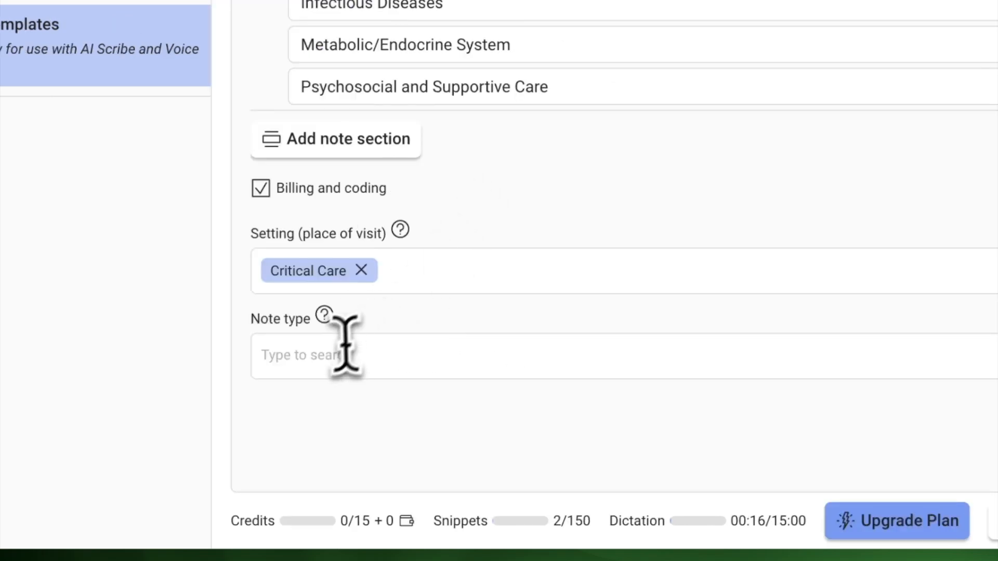
{"action": "left_click", "coordinate": [306, 355]}
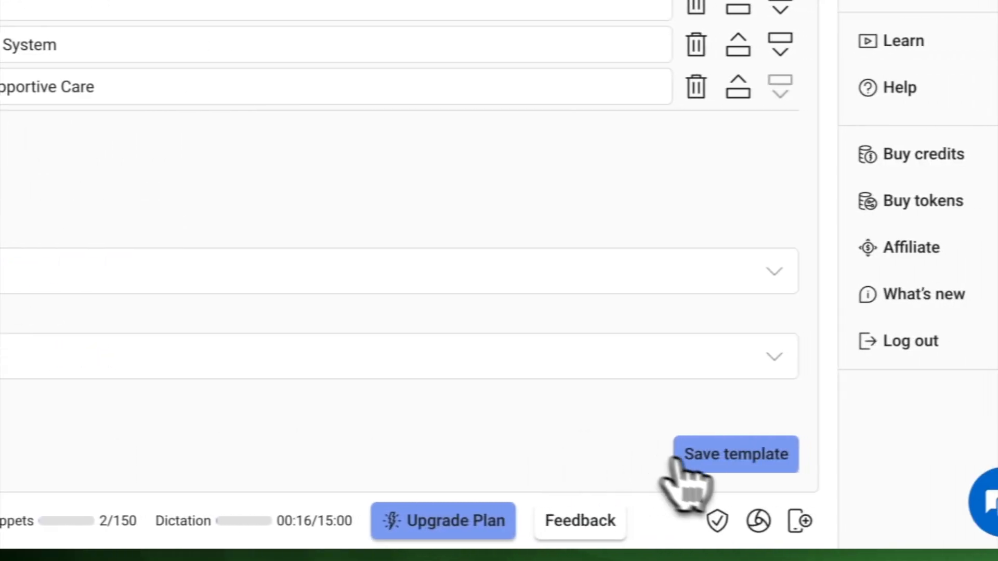
{"action": "left_click", "coordinate": [736, 454]}
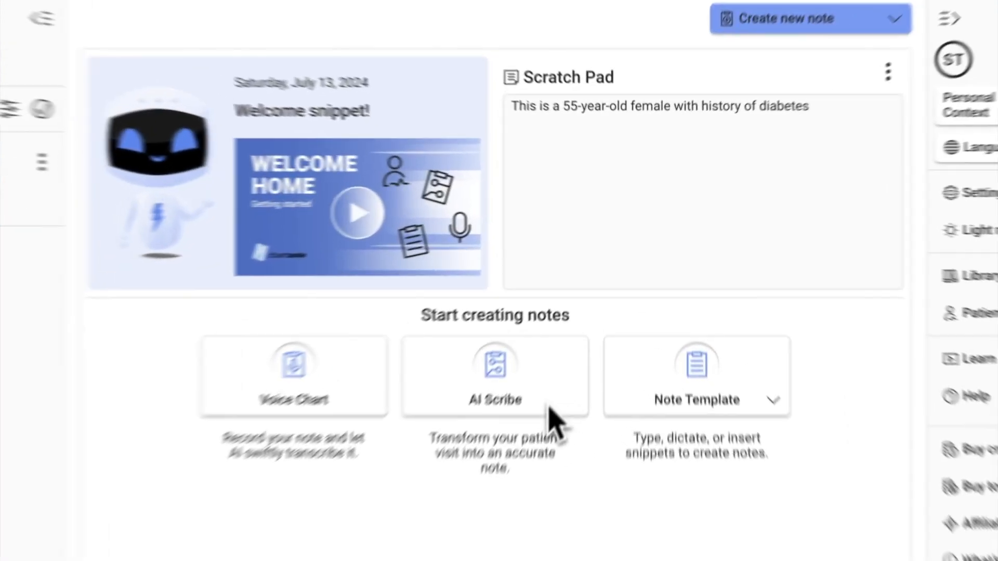
Browse AI Scribe's template list, then pick my SOAP in the mobile Voice Chart
{"action": "left_click", "coordinate": [495, 376]}
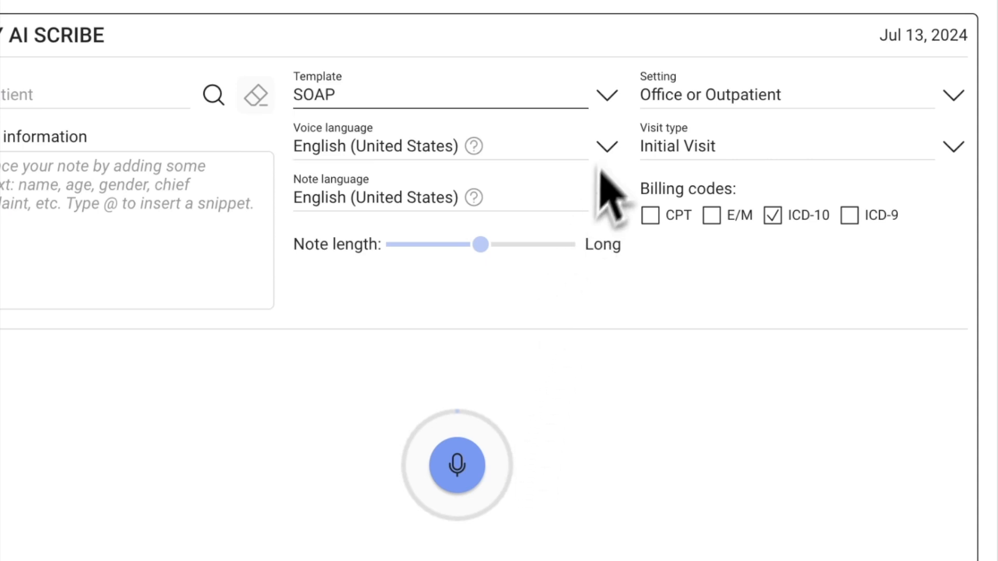
{"action": "left_click", "coordinate": [439, 94]}
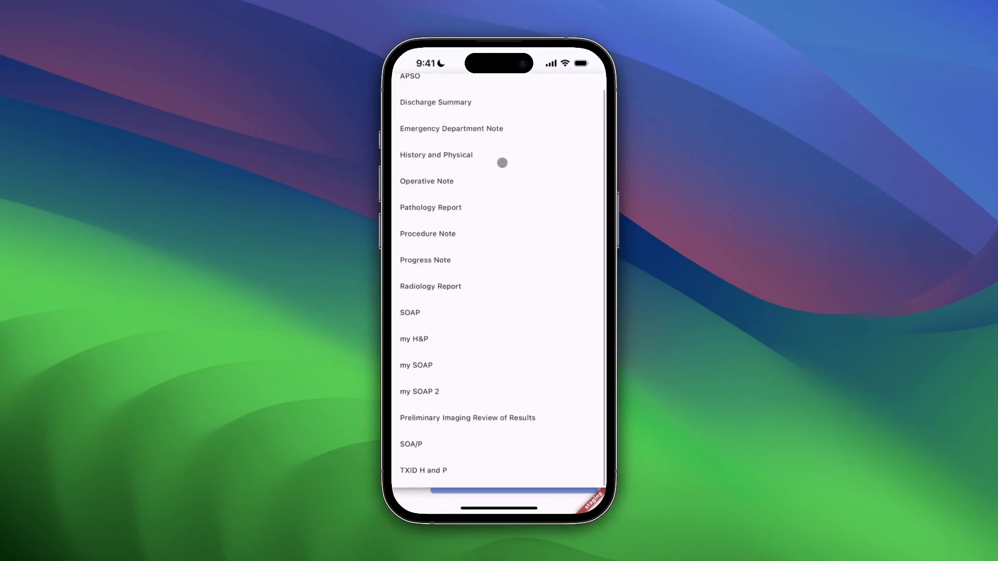
{"action": "left_click", "coordinate": [416, 365]}
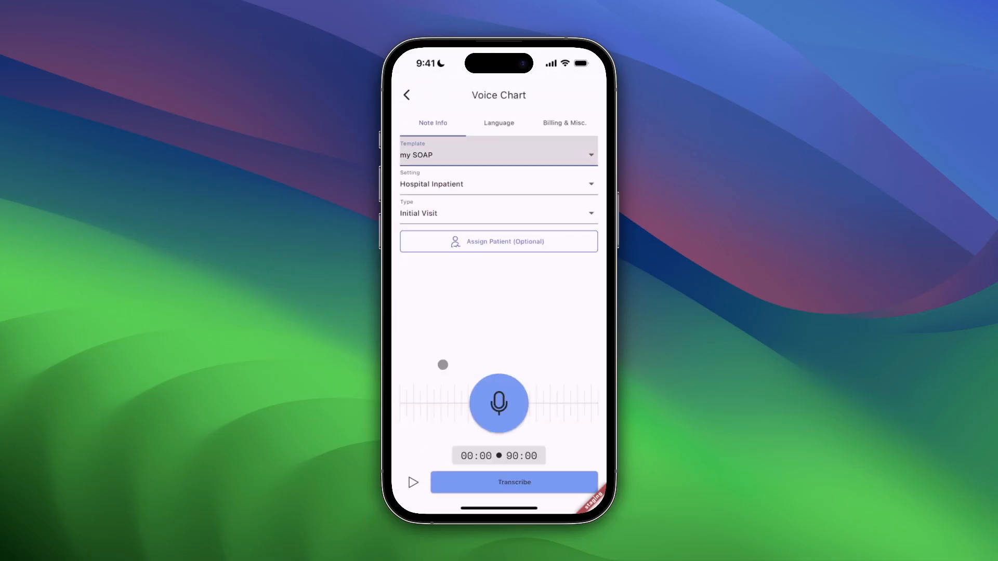